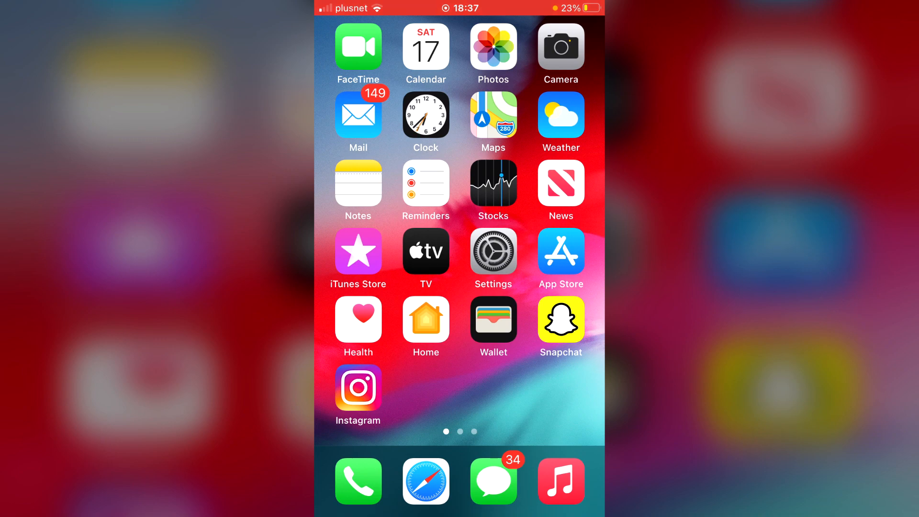
Step: Find Google Drive through an App Store search and install it on the iPhone
{"action": "left_click", "coordinate": [559, 252]}
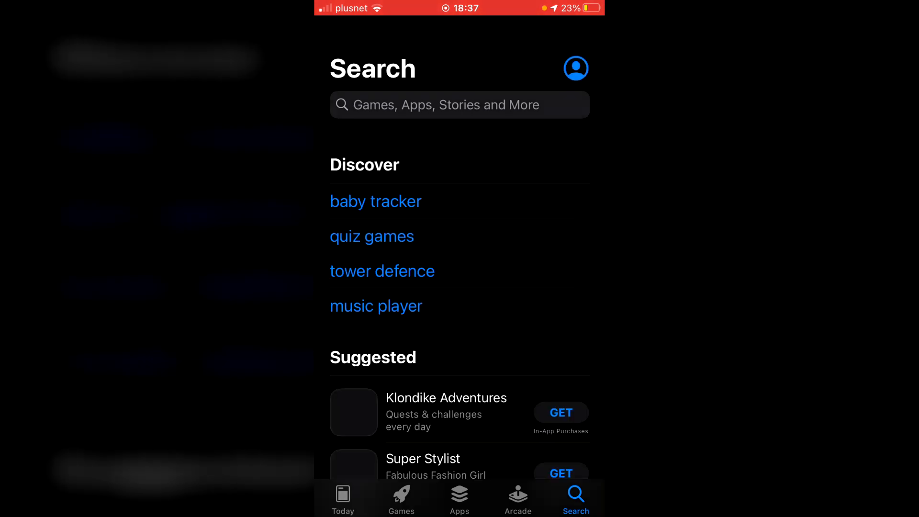
{"action": "type", "text": "google dri"}
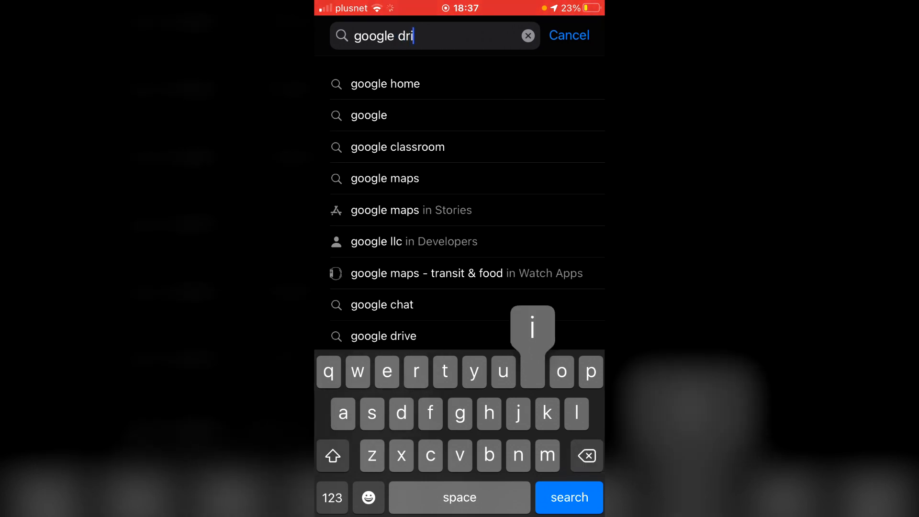
{"action": "left_click", "coordinate": [383, 336]}
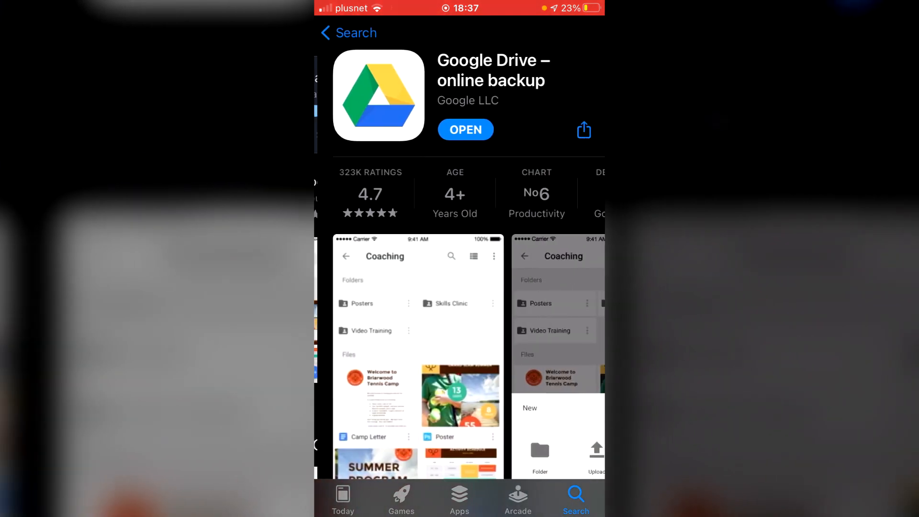
{"action": "scroll", "scroll_direction": "down", "scroll_amount": 3}
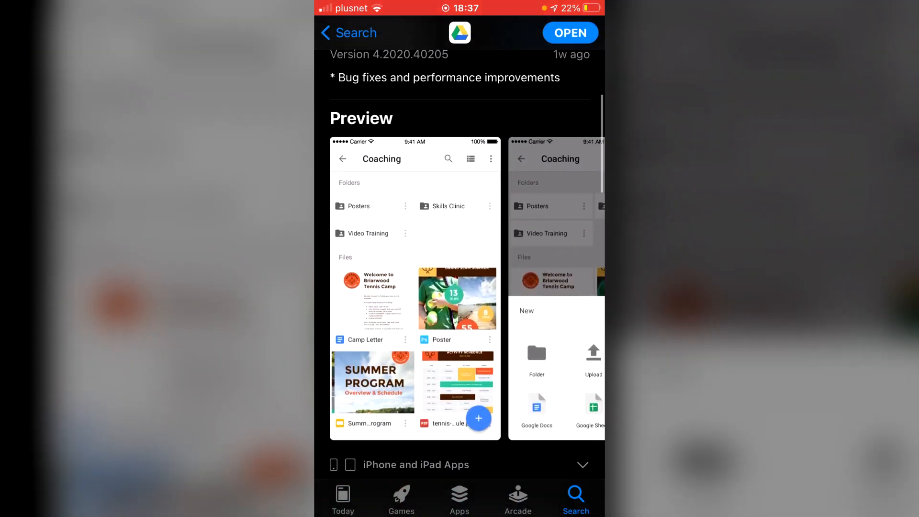
{"action": "scroll", "scroll_direction": "down", "scroll_amount": 3}
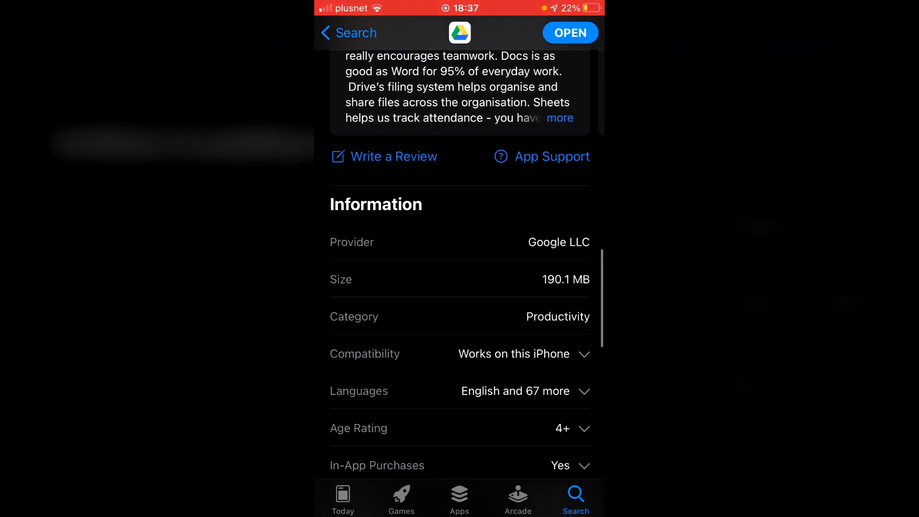
{"action": "scroll", "scroll_direction": "up", "scroll_amount": 3}
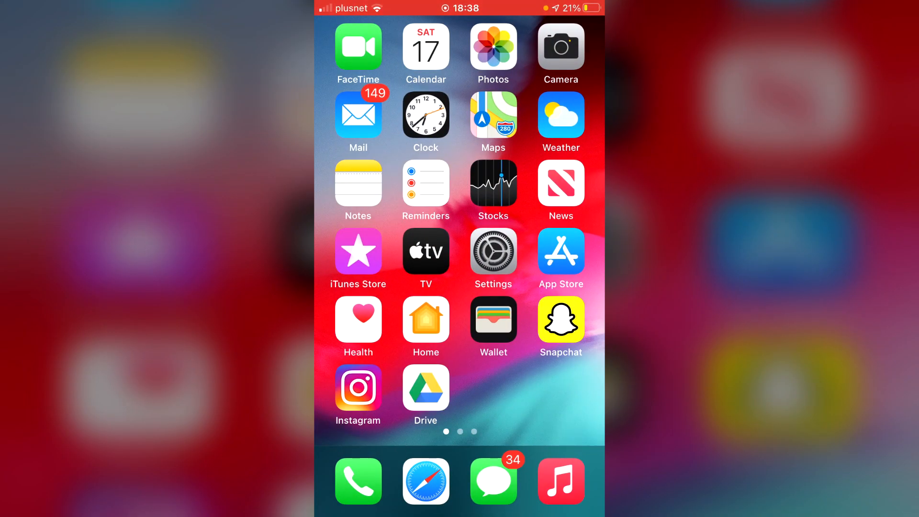
Step: Launch the Drive app and begin creating a new folder from the + menu
{"action": "left_click", "coordinate": [424, 394]}
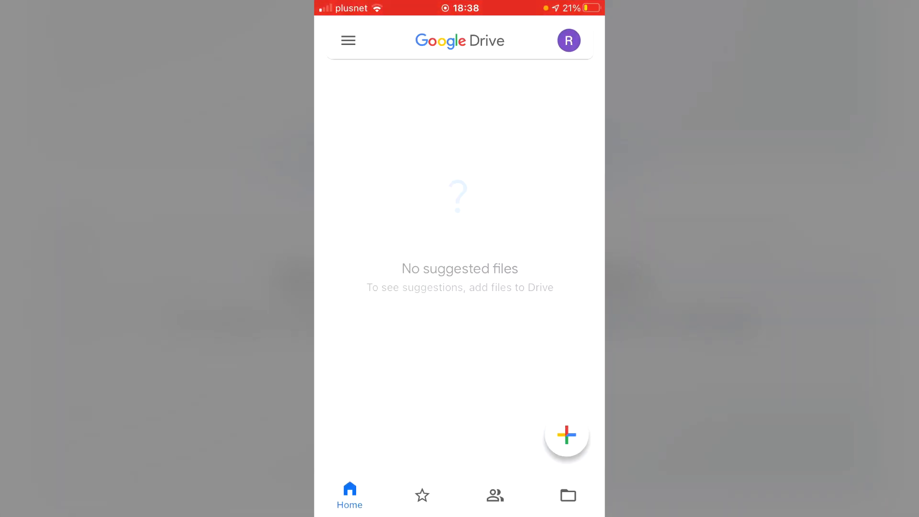
{"action": "scroll", "scroll_direction": "down", "scroll_amount": 3}
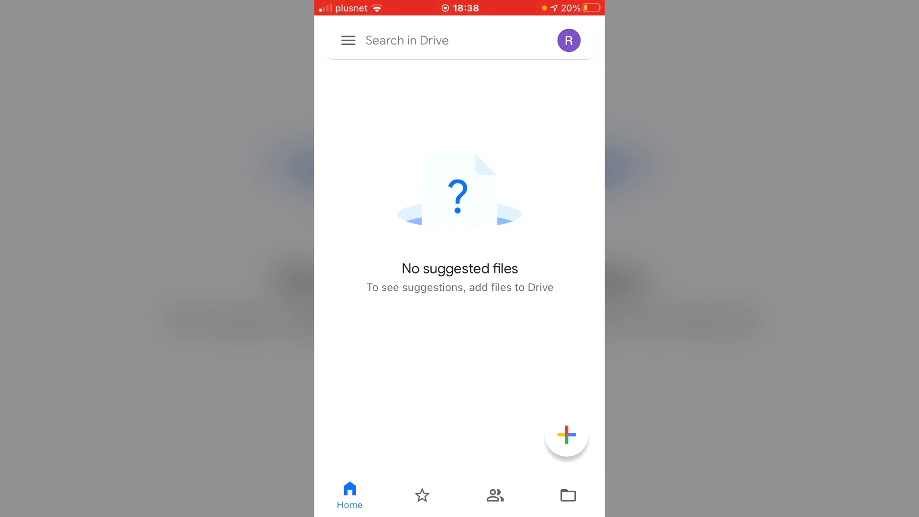
{"action": "left_click", "coordinate": [566, 435]}
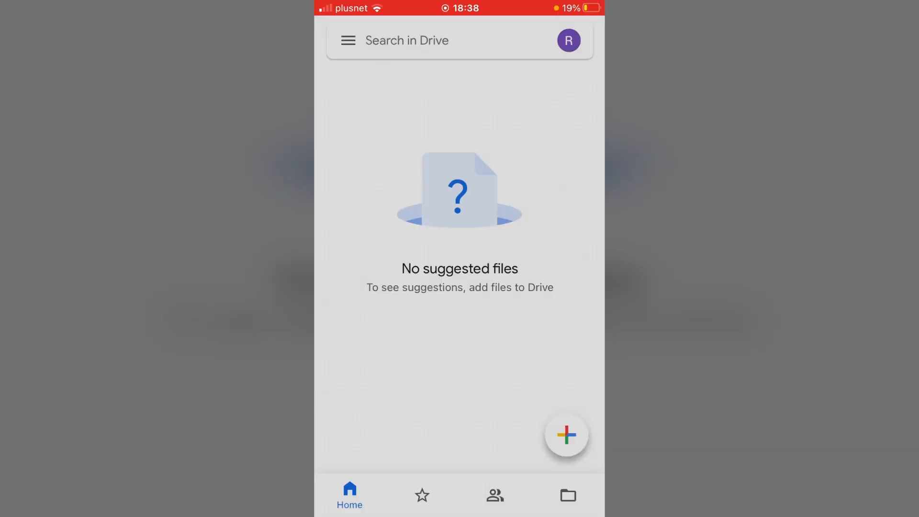
{"action": "left_click", "coordinate": [565, 435]}
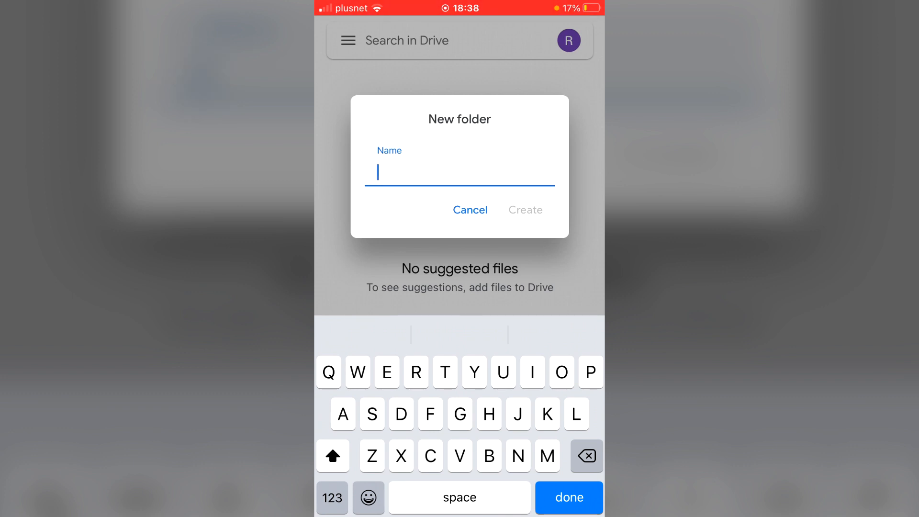
Step: Name the new folder iPhone Transfer and create it in My Drive
{"action": "type", "text": "iPhone Tran"}
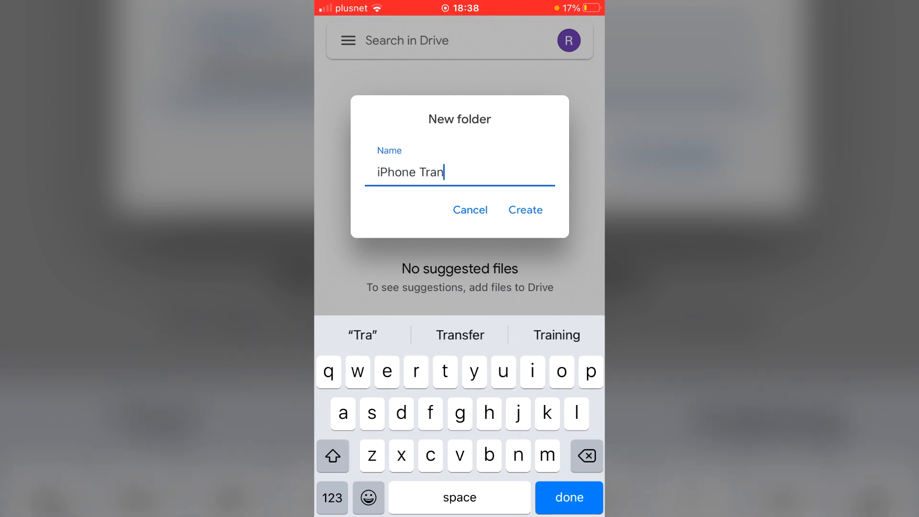
{"action": "type", "text": "s"}
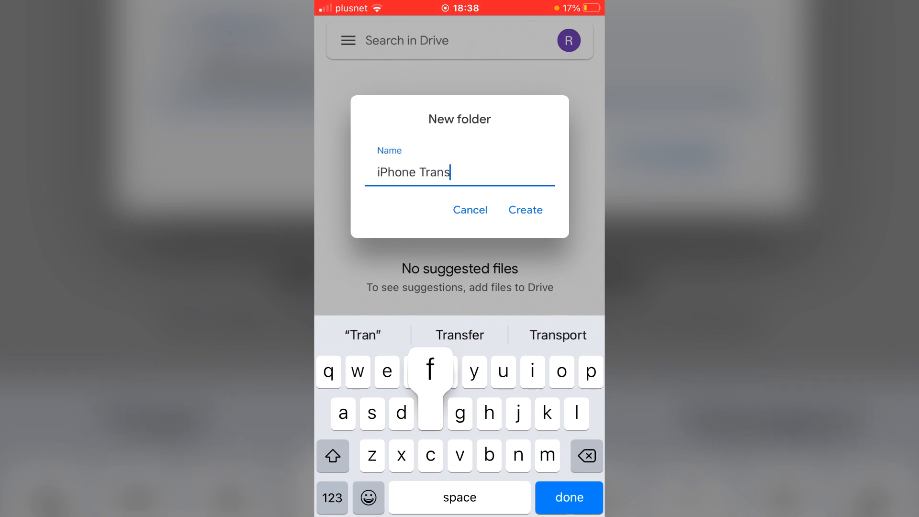
{"action": "left_click", "coordinate": [525, 209]}
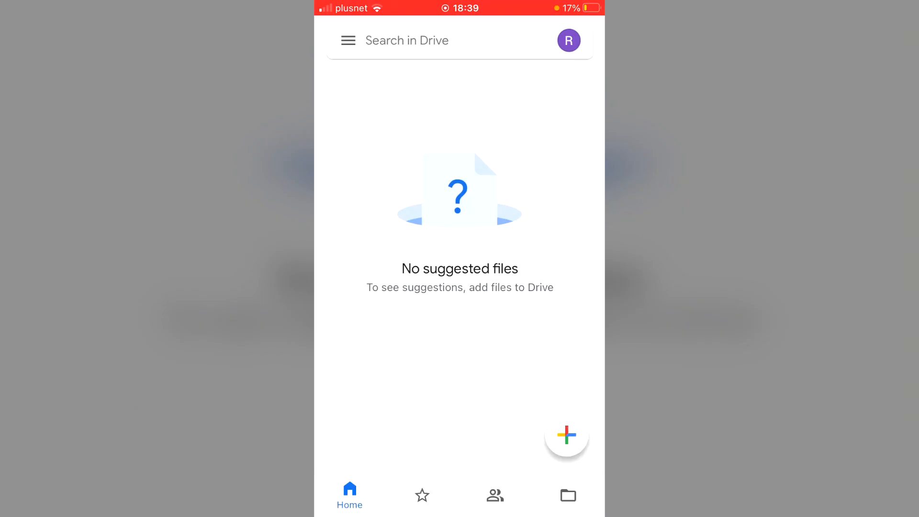
Step: Go into the empty iPhone Transfer folder under Files and show its add options
{"action": "left_click", "coordinate": [567, 495]}
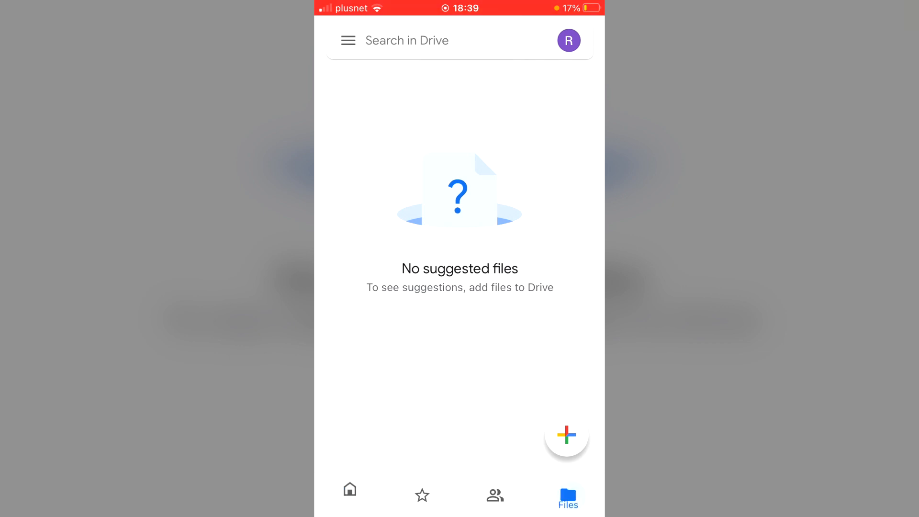
{"action": "left_click", "coordinate": [566, 494]}
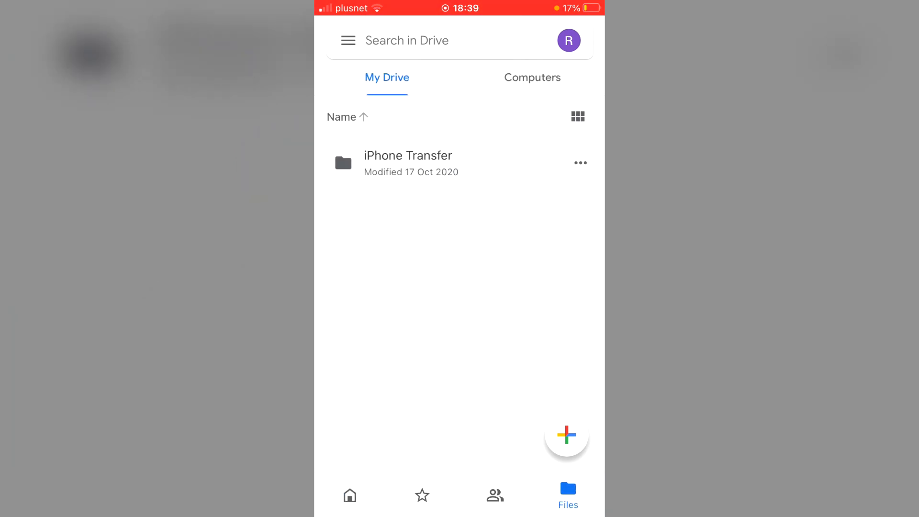
{"action": "left_click", "coordinate": [407, 162]}
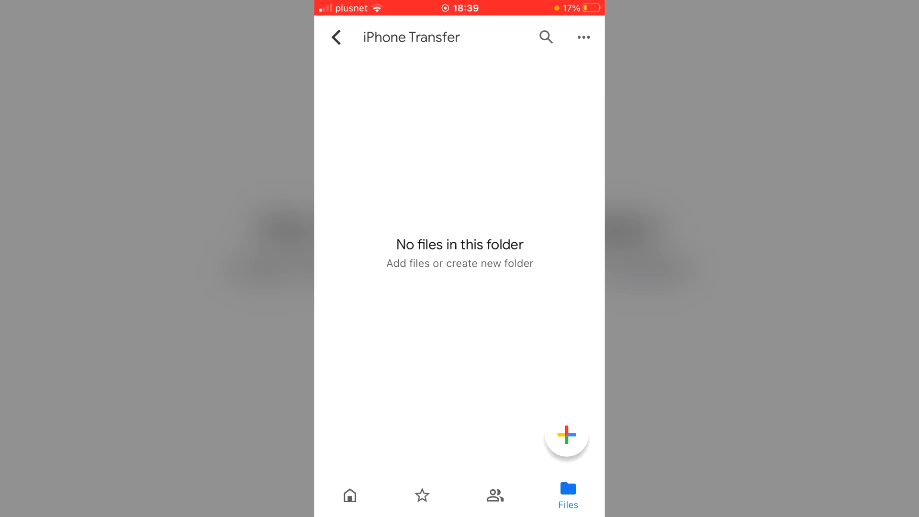
{"action": "left_click", "coordinate": [565, 435]}
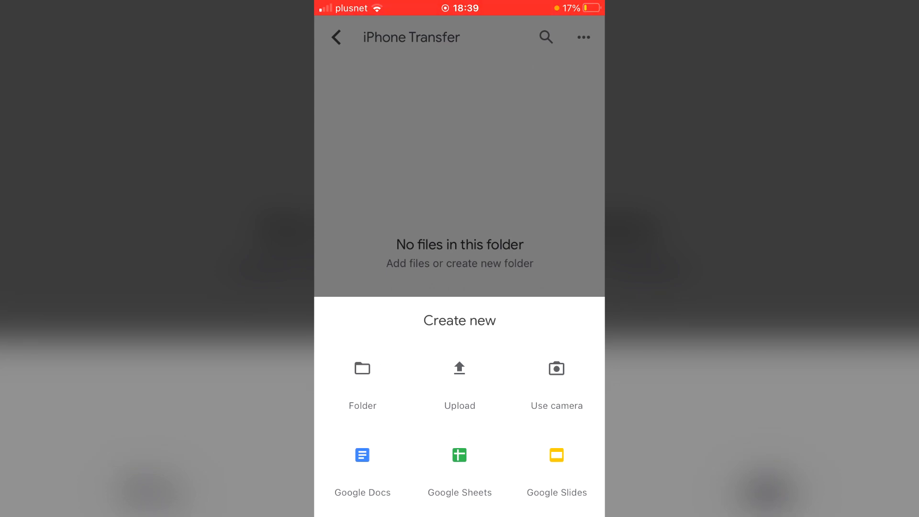
Step: Upload photos from Photos and Videos, allowing Drive access to all photos
{"action": "left_click", "coordinate": [460, 375]}
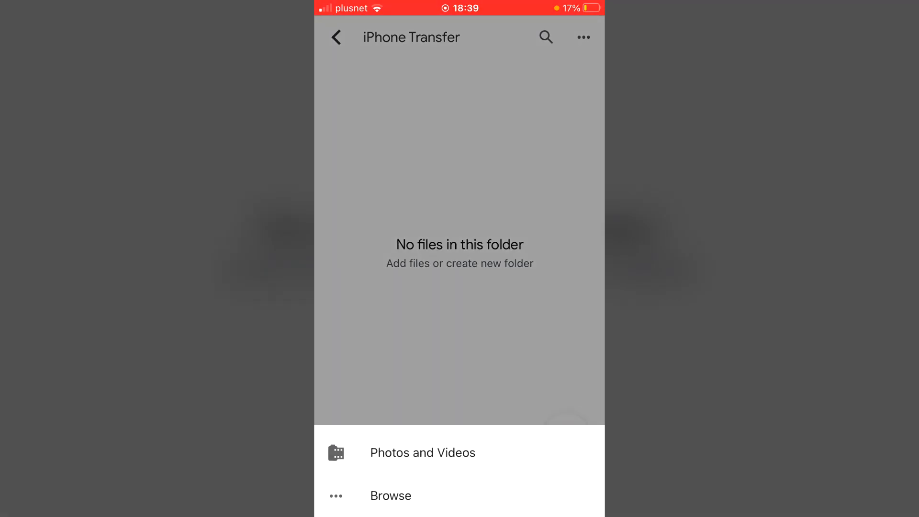
{"action": "left_click", "coordinate": [422, 452]}
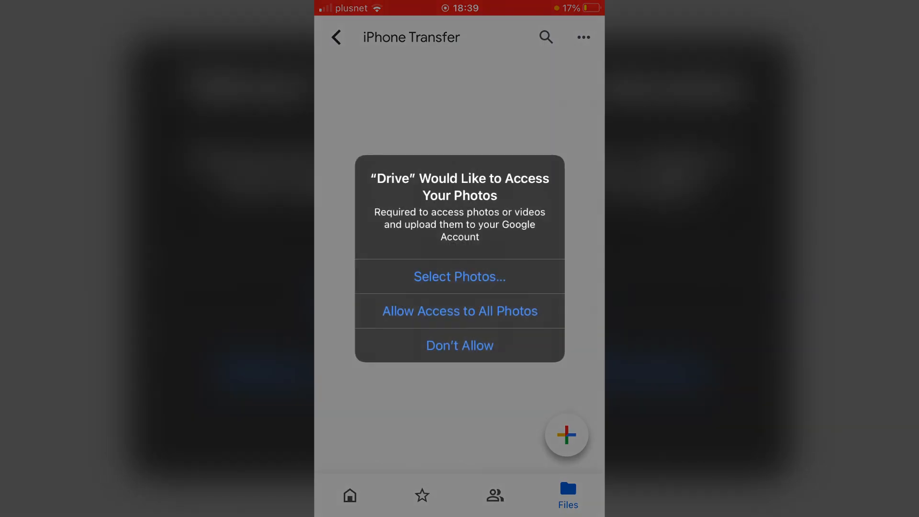
{"action": "left_click", "coordinate": [459, 310]}
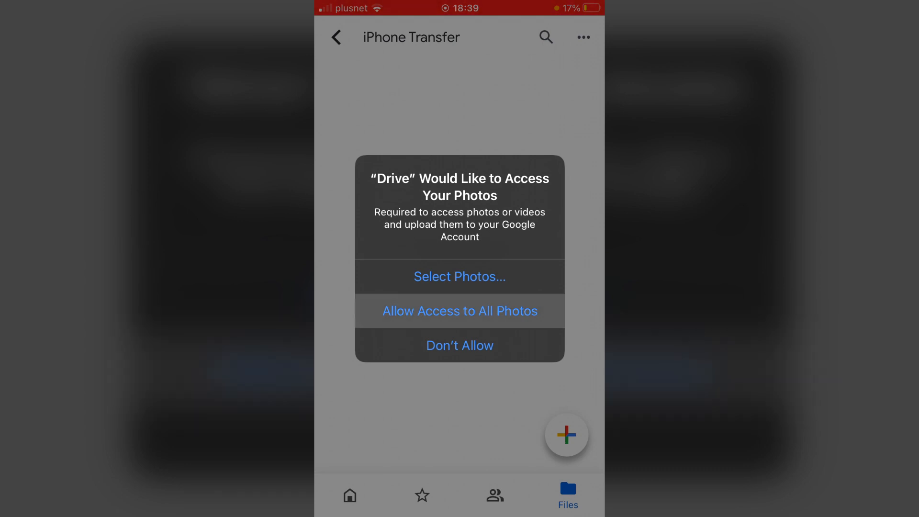
{"action": "left_click", "coordinate": [459, 310]}
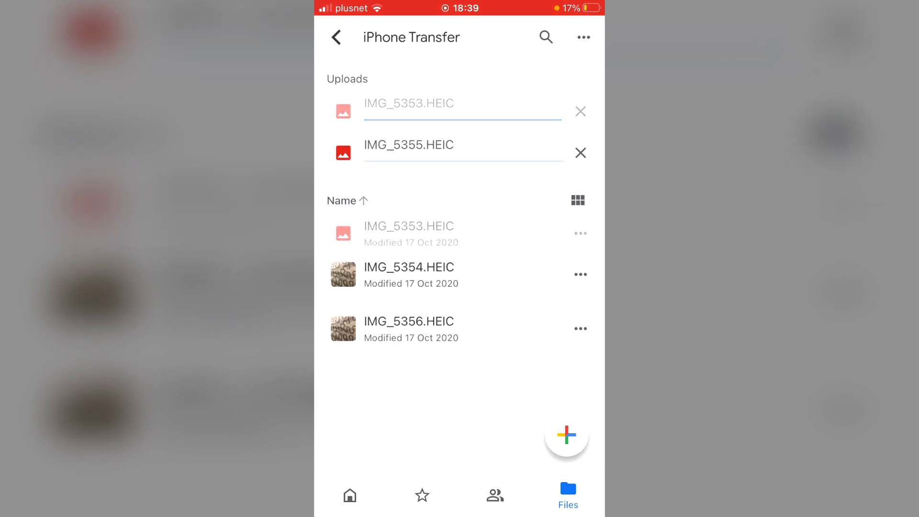
Step: Let the four uploads finish and view them as recent files on the Home tab
{"action": "left_click", "coordinate": [580, 111]}
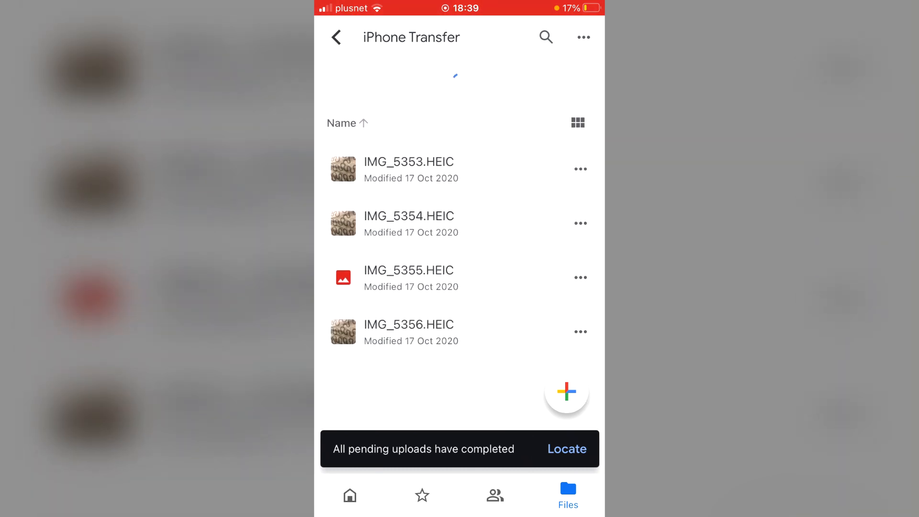
{"action": "left_click", "coordinate": [349, 494]}
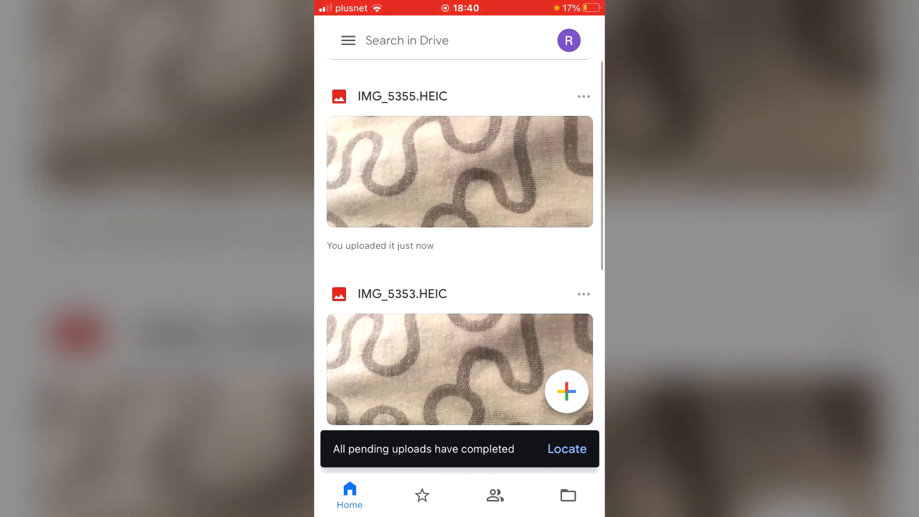
{"action": "left_click", "coordinate": [566, 494]}
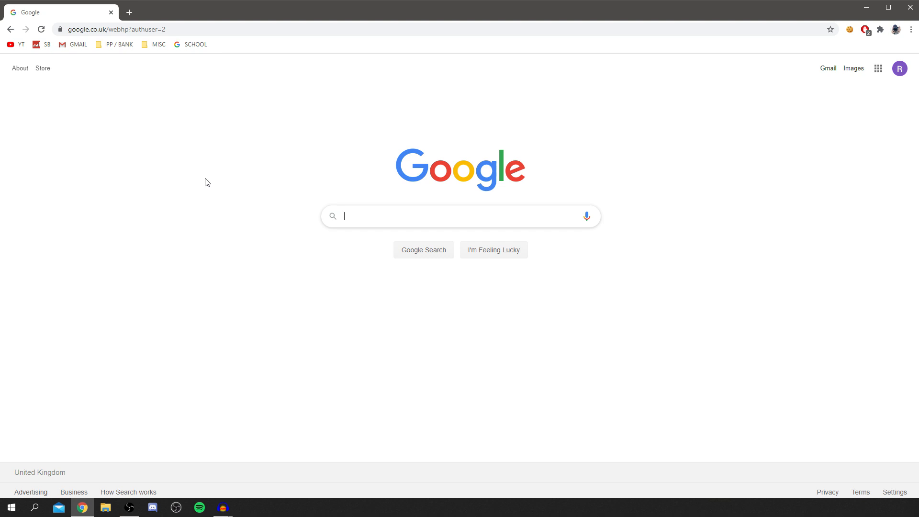
Step: Search google drive in Chrome and go to the official Google Drive website result
{"action": "type", "text": "gog"}
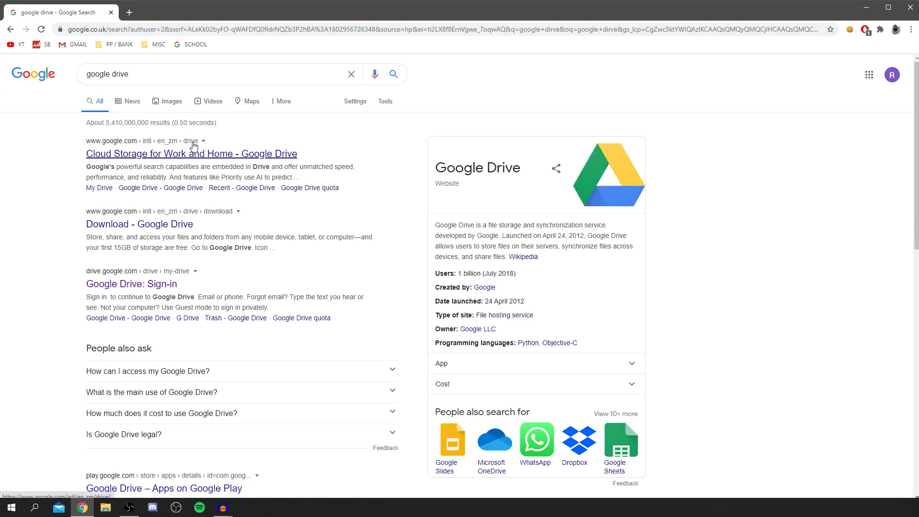
{"action": "mouse_move", "coordinate": [105, 153]}
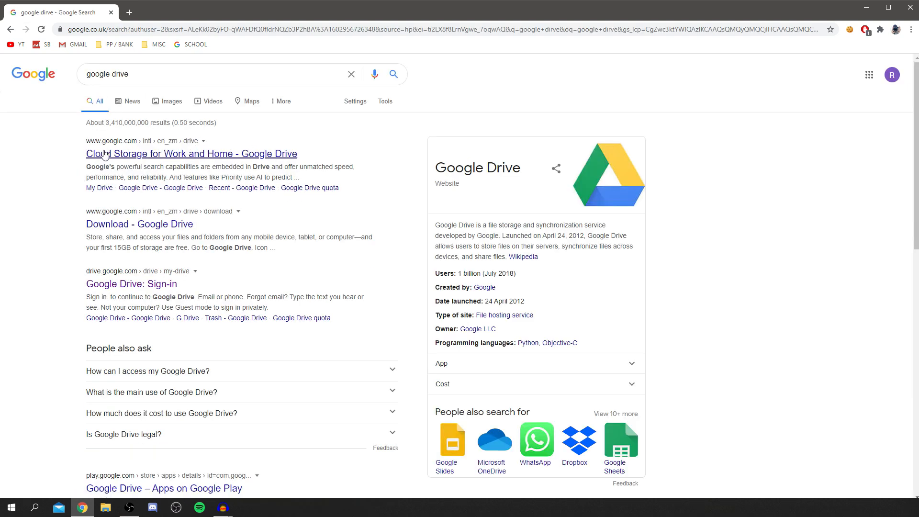
{"action": "left_click", "coordinate": [191, 153]}
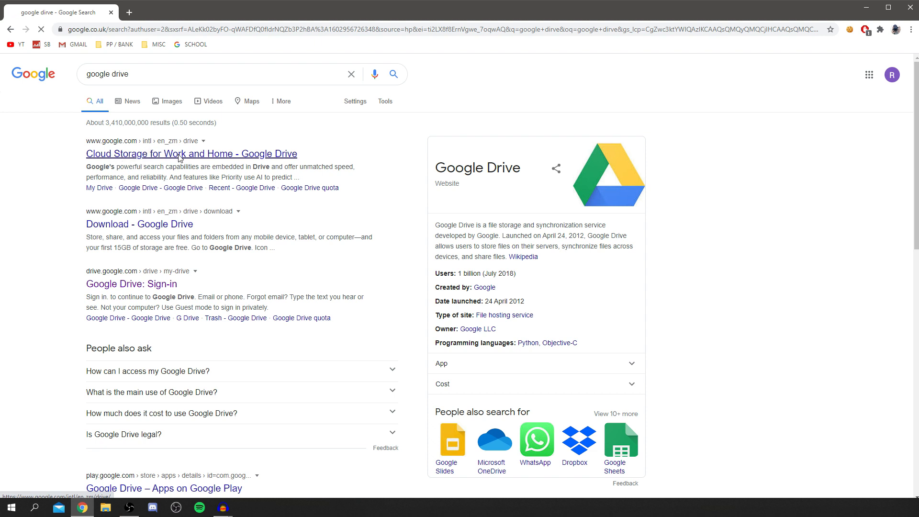
{"action": "left_click", "coordinate": [191, 153]}
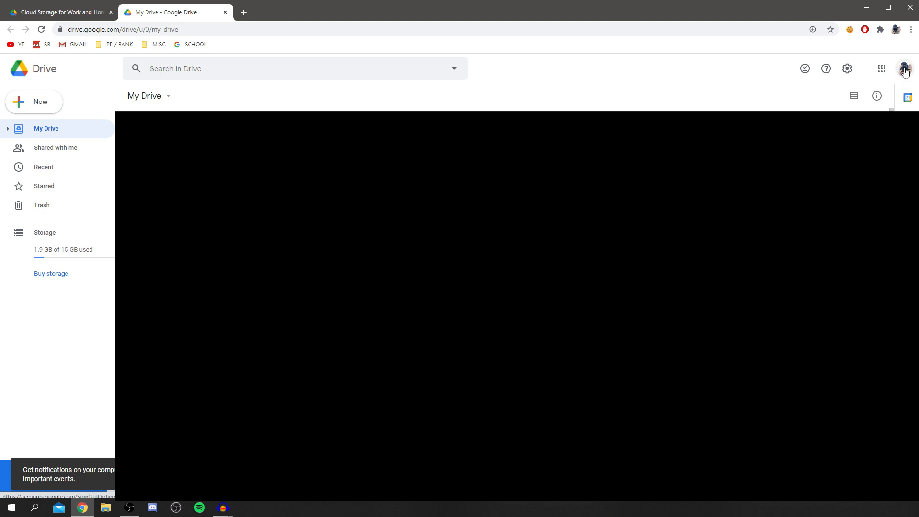
{"action": "left_click", "coordinate": [904, 69]}
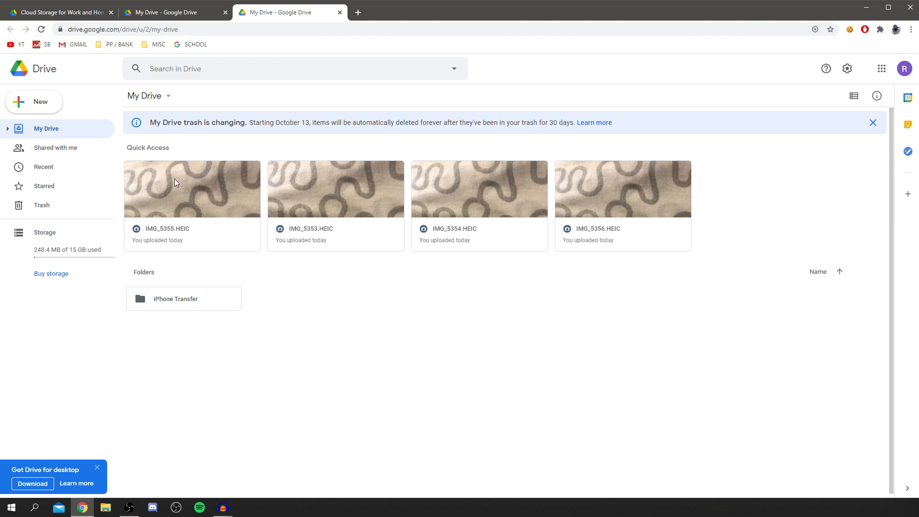
{"action": "mouse_move", "coordinate": [104, 264]}
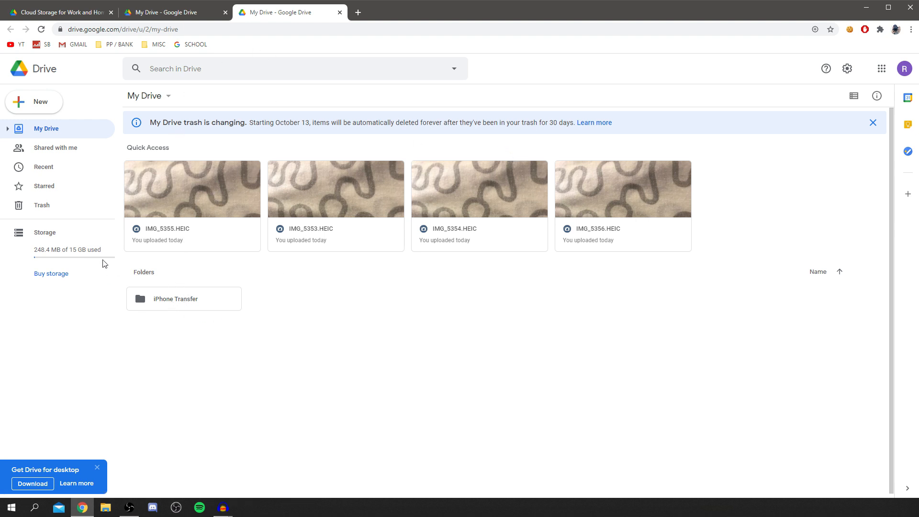
{"action": "mouse_move", "coordinate": [56, 257]}
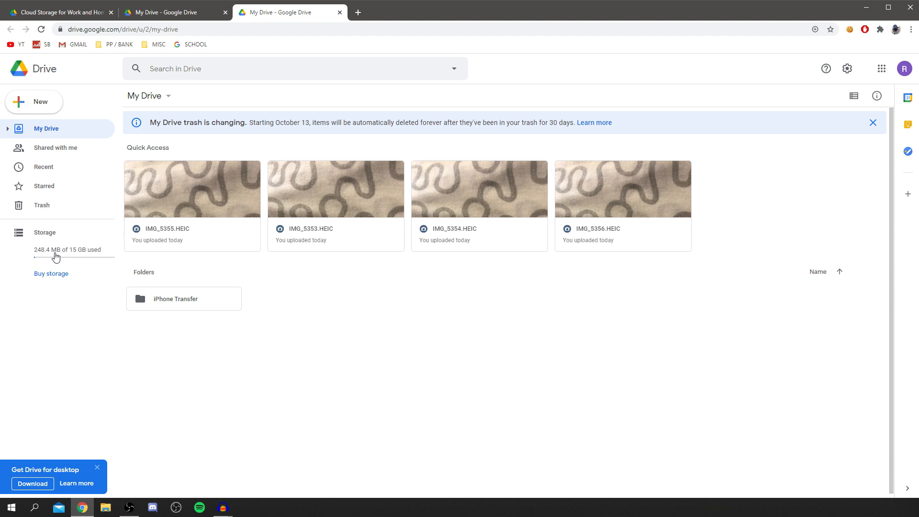
{"action": "mouse_move", "coordinate": [47, 255]}
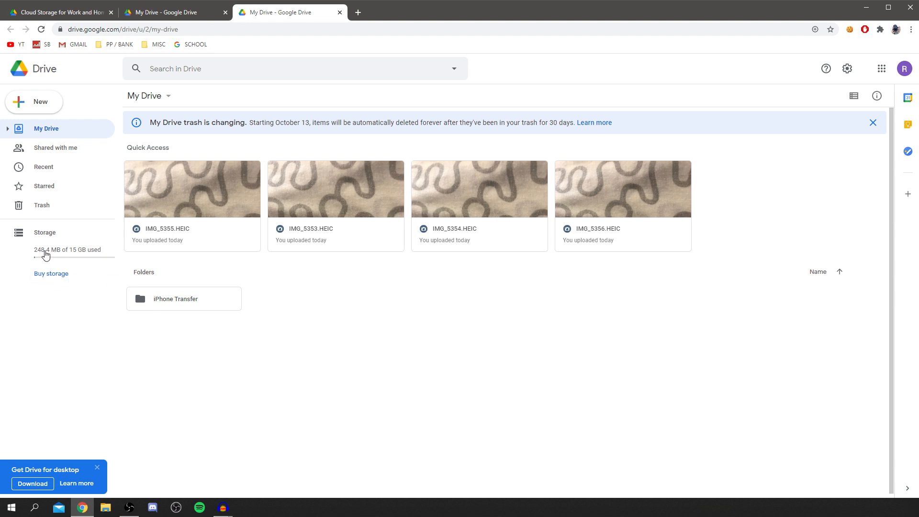
{"action": "mouse_move", "coordinate": [203, 246]}
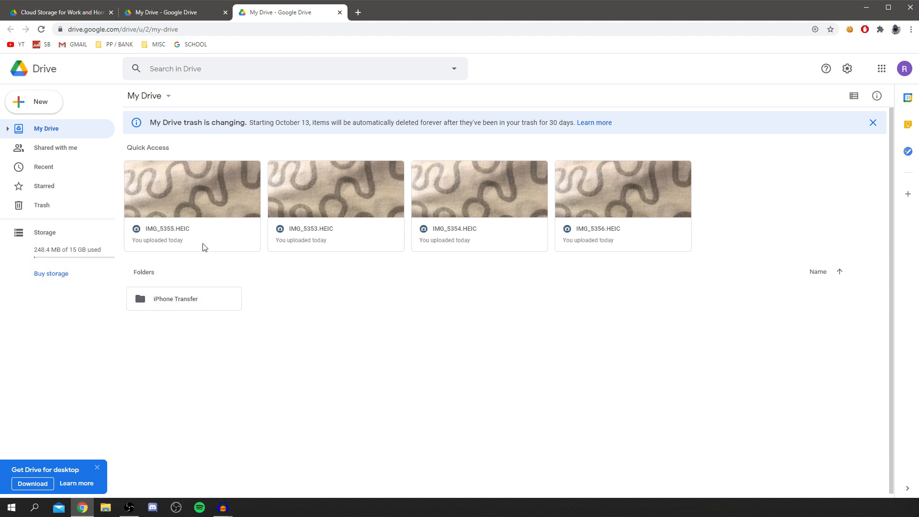
{"action": "left_click", "coordinate": [184, 299]}
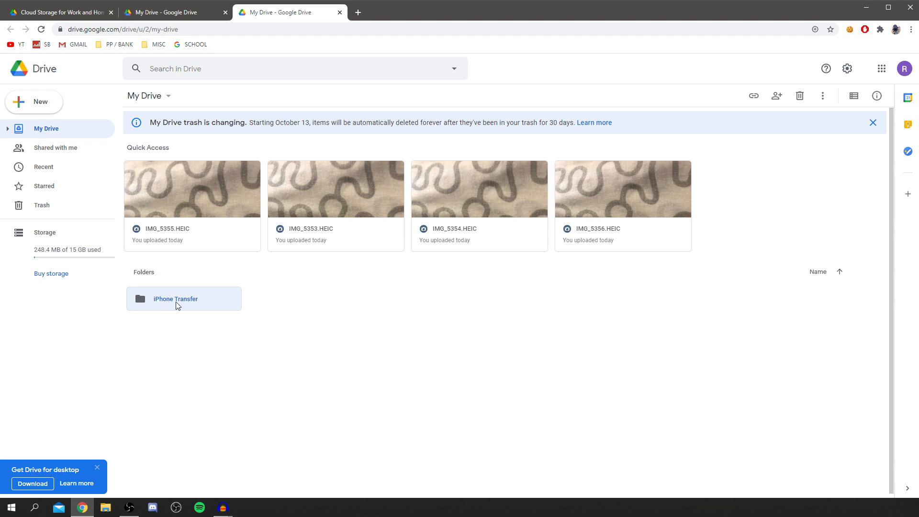
Step: Download all four photos in iPhone Transfer via More actions, zipped by Drive
{"action": "double_click", "coordinate": [175, 298]}
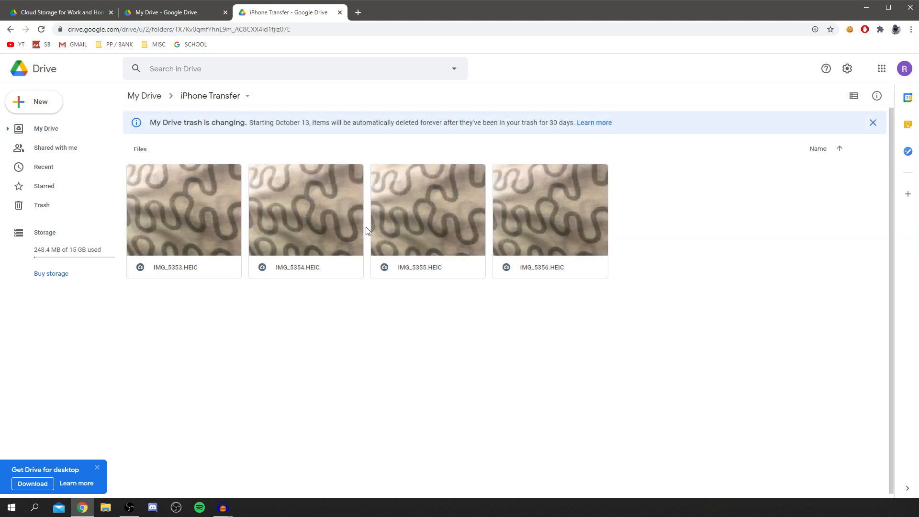
{"action": "mouse_move", "coordinate": [525, 270]}
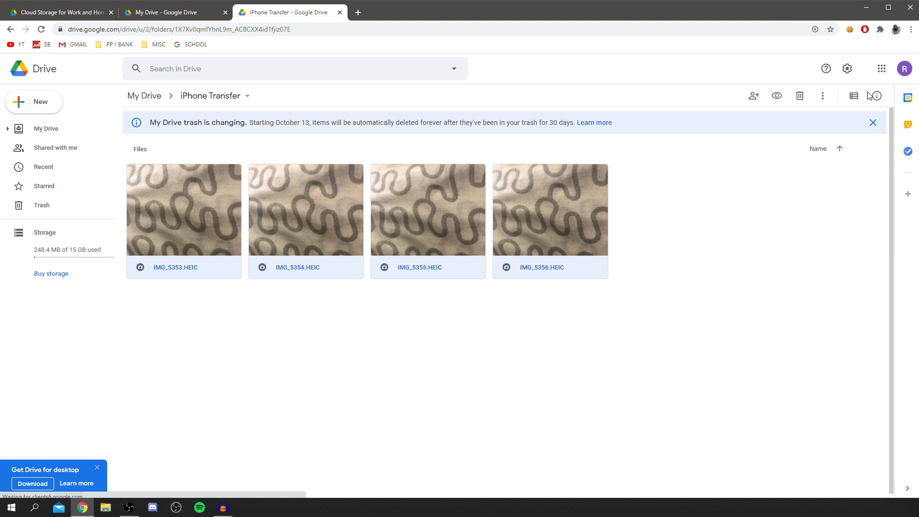
{"action": "left_click", "coordinate": [822, 95]}
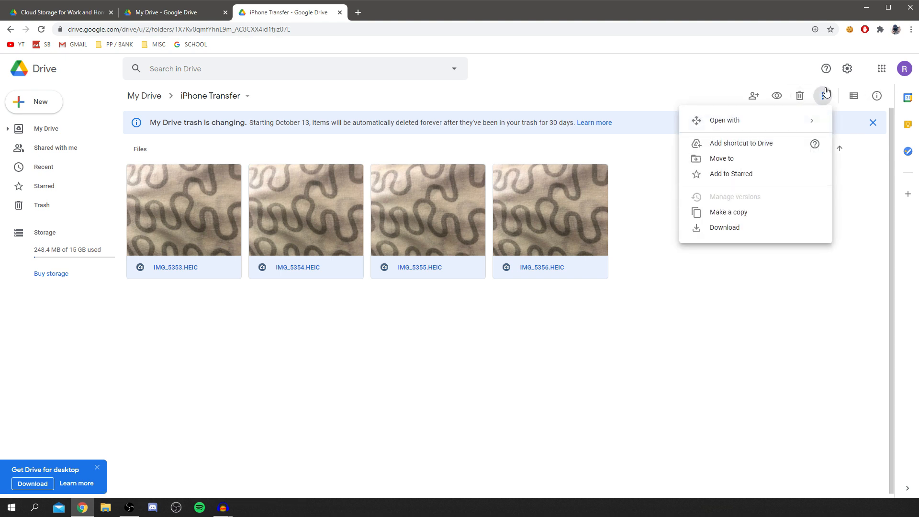
{"action": "left_click", "coordinate": [723, 228]}
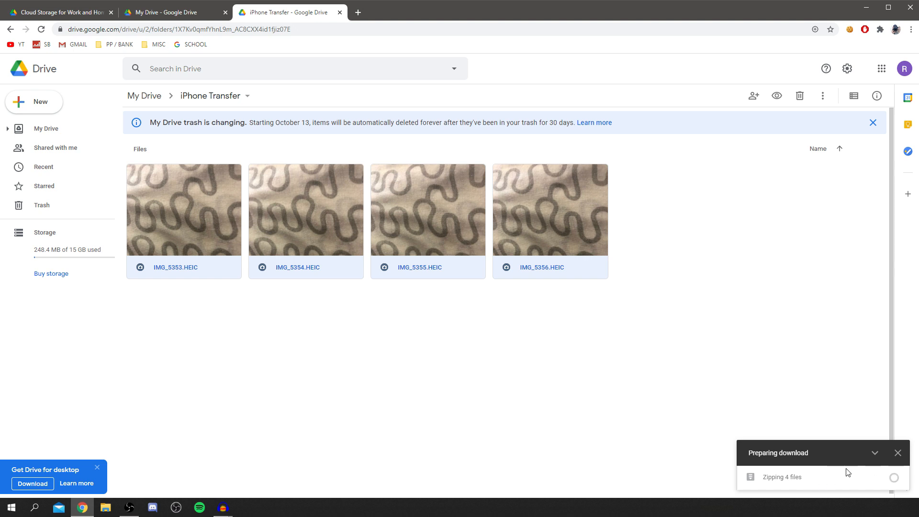
{"action": "mouse_move", "coordinate": [810, 478]}
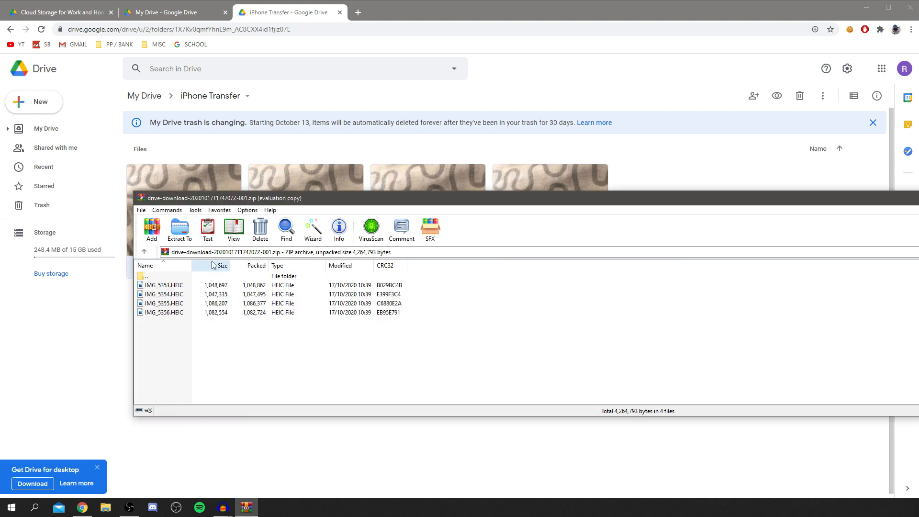
{"action": "mouse_move", "coordinate": [401, 229]}
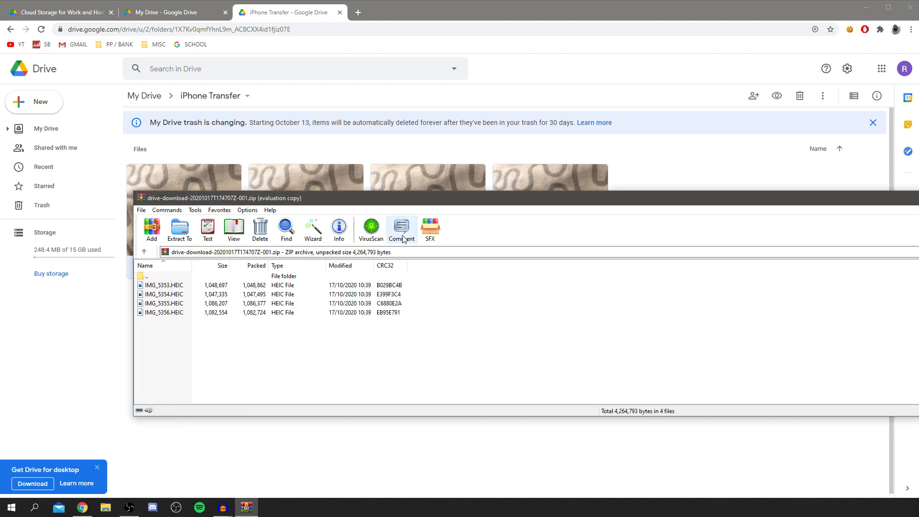
{"action": "mouse_move", "coordinate": [401, 229]}
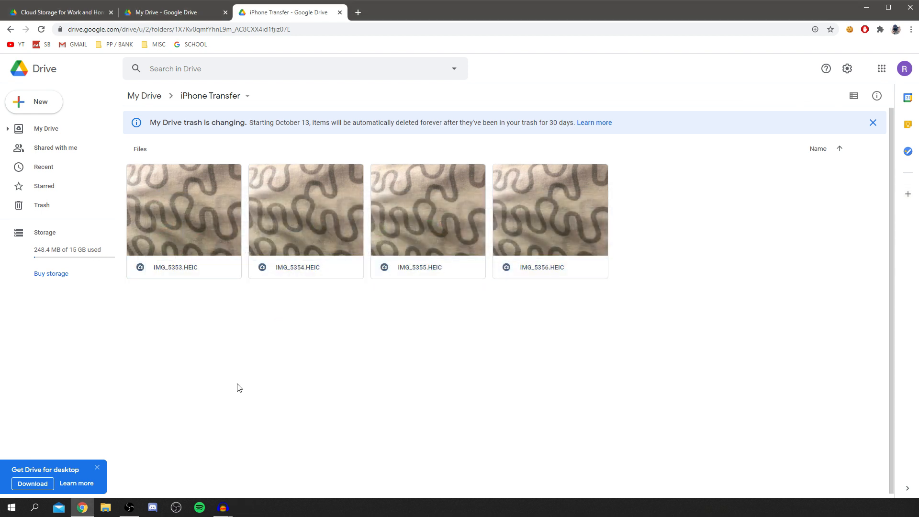
{"action": "mouse_move", "coordinate": [311, 343]}
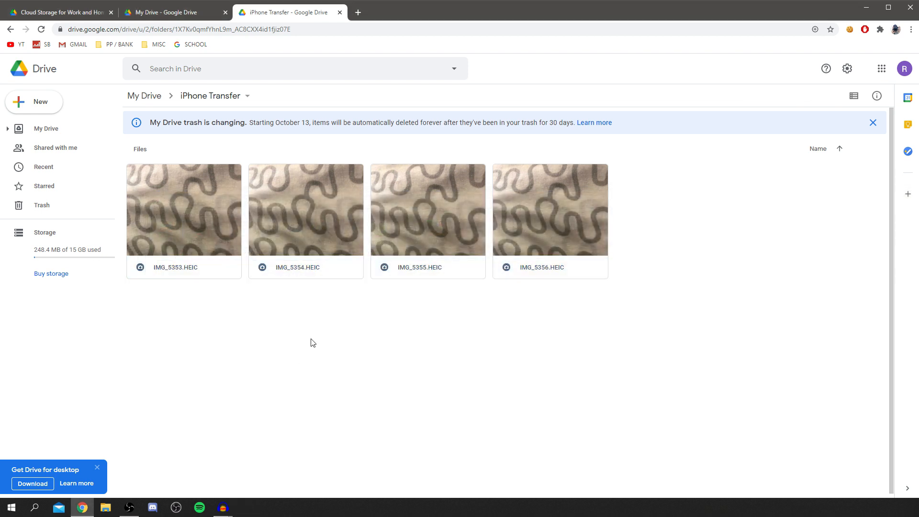
{"action": "left_click", "coordinate": [866, 8]}
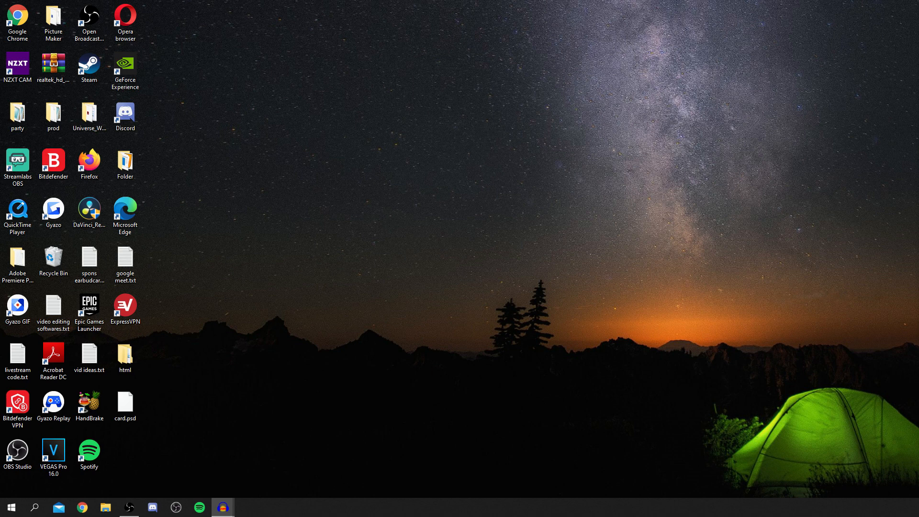
{"action": "mouse_move", "coordinate": [350, 227]}
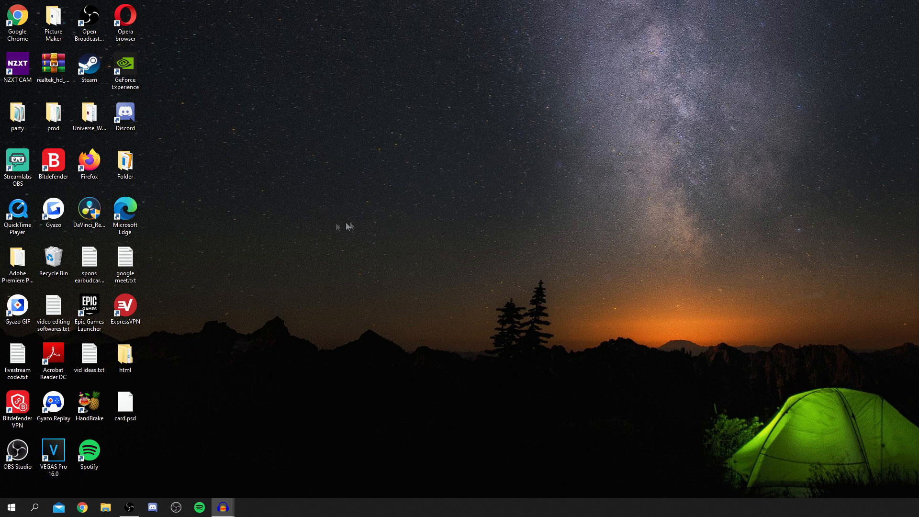
{"action": "mouse_move", "coordinate": [343, 351]}
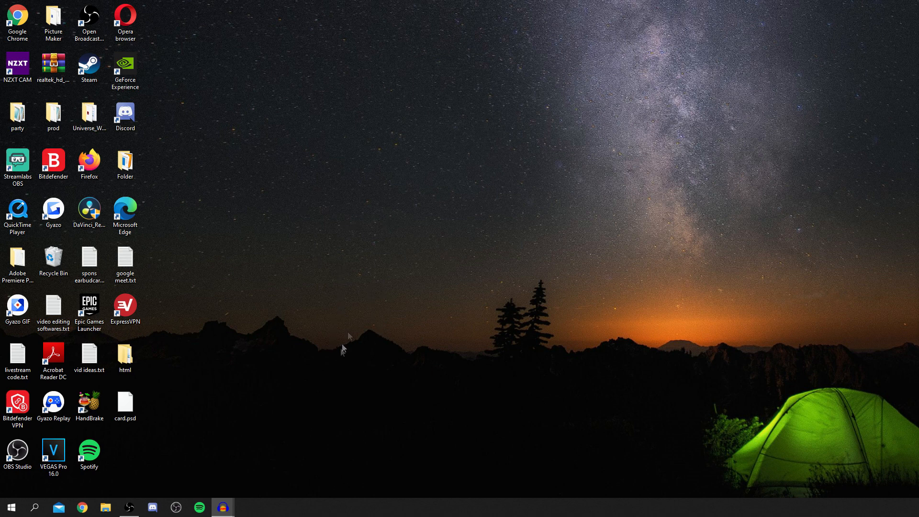
{"action": "left_click", "coordinate": [105, 507]}
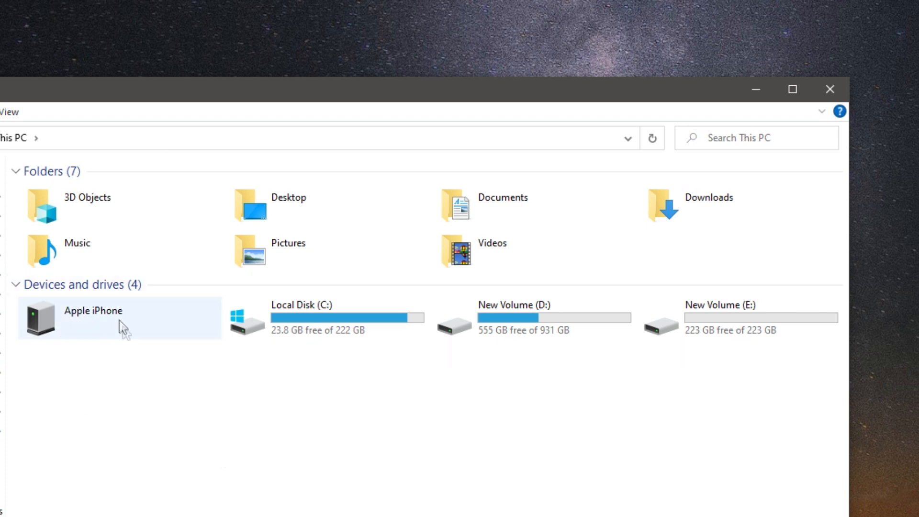
Step: Browse Apple iPhone > Internal Storage > DCIM and enter the 104APPLE folder
{"action": "double_click", "coordinate": [93, 310]}
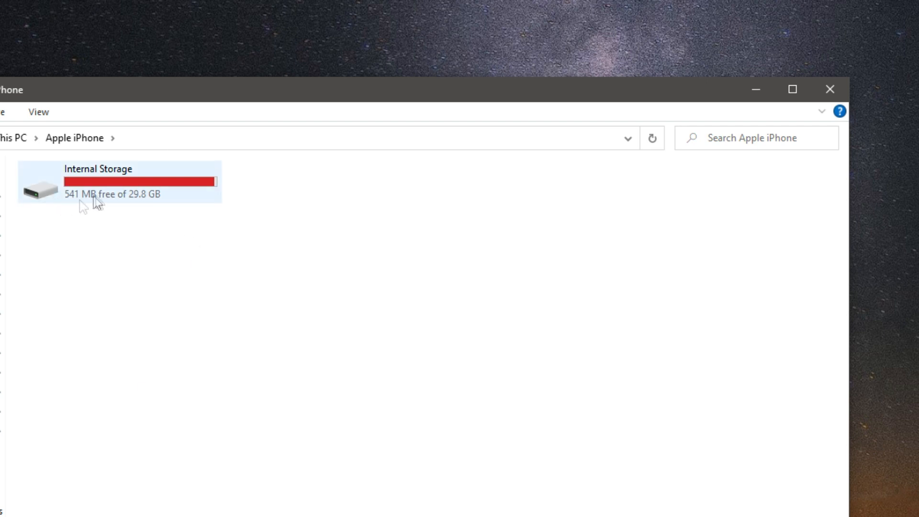
{"action": "double_click", "coordinate": [117, 182]}
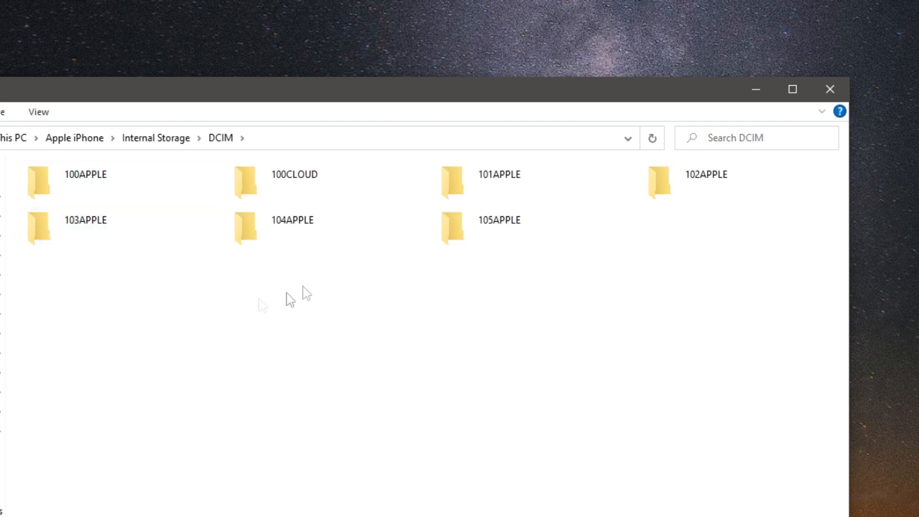
{"action": "left_click", "coordinate": [84, 174]}
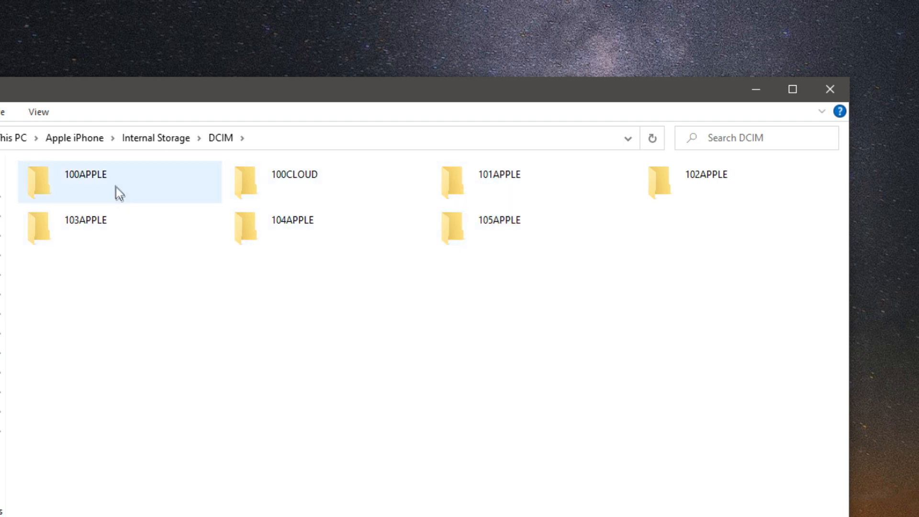
{"action": "left_click", "coordinate": [292, 220]}
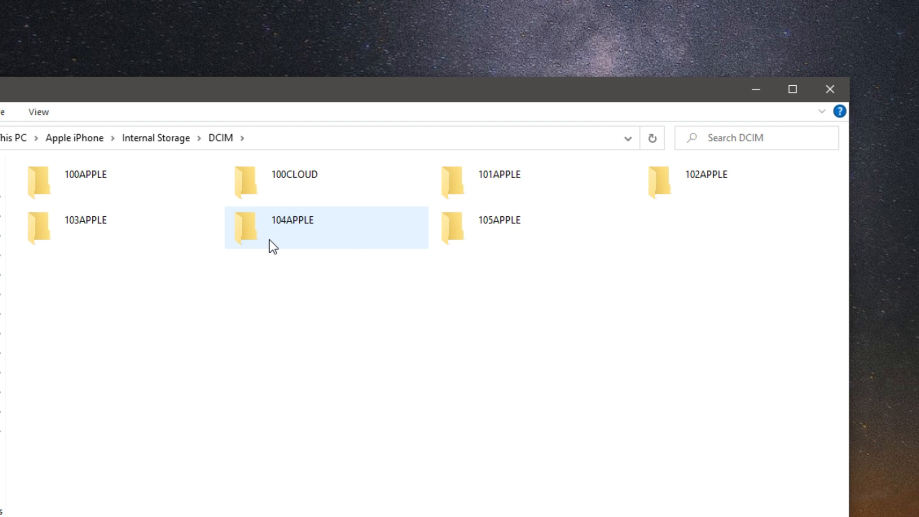
{"action": "double_click", "coordinate": [83, 174]}
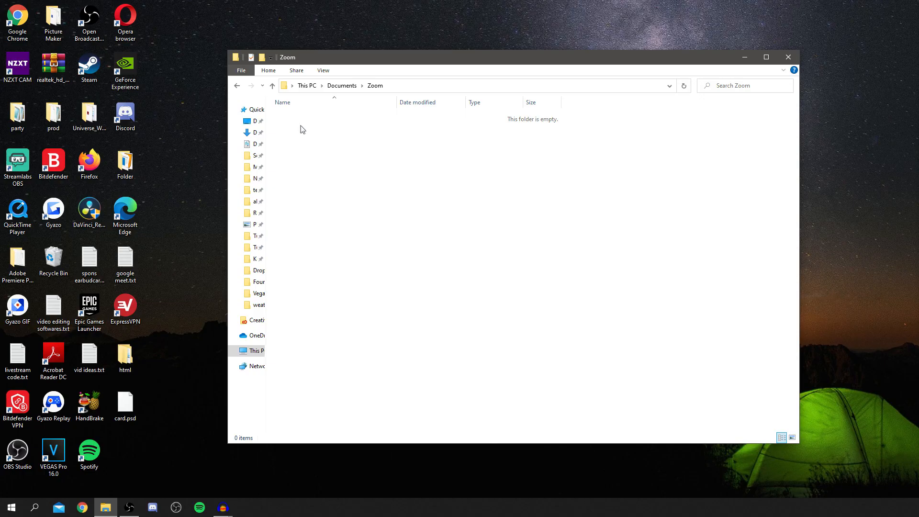
{"action": "mouse_move", "coordinate": [403, 190]}
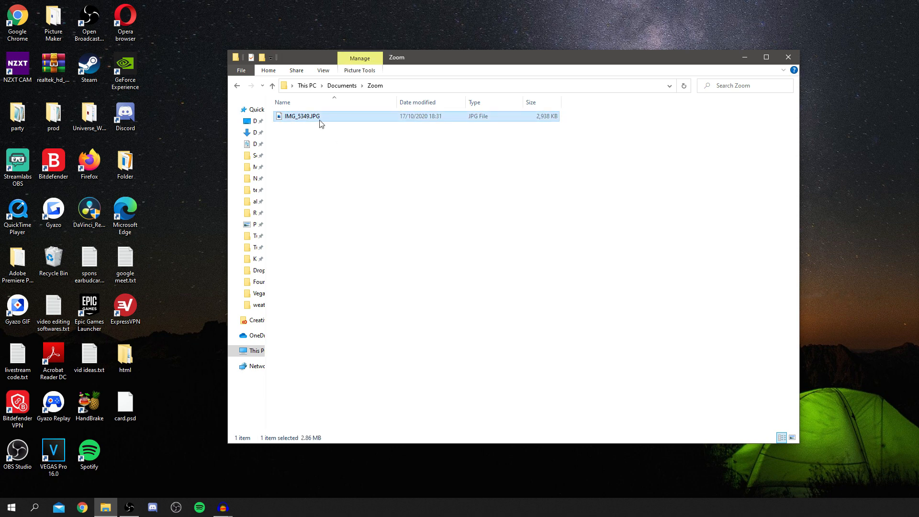
Step: View the pasted IMG_5349.JPG from the Zoom folder in Windows Photos
{"action": "double_click", "coordinate": [299, 116]}
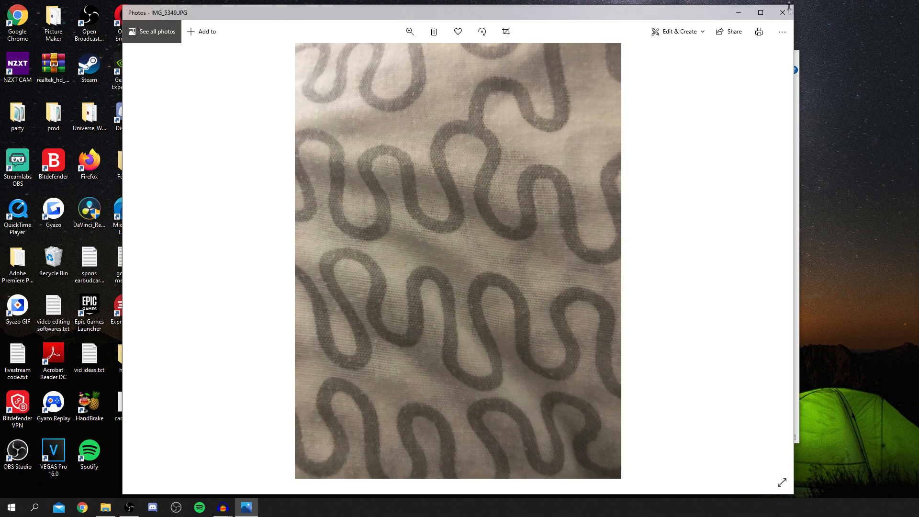
Step: Close the Photos viewer showing IMG_5349.JPG, the wavy-patterned fabric picture
{"action": "left_click", "coordinate": [782, 12]}
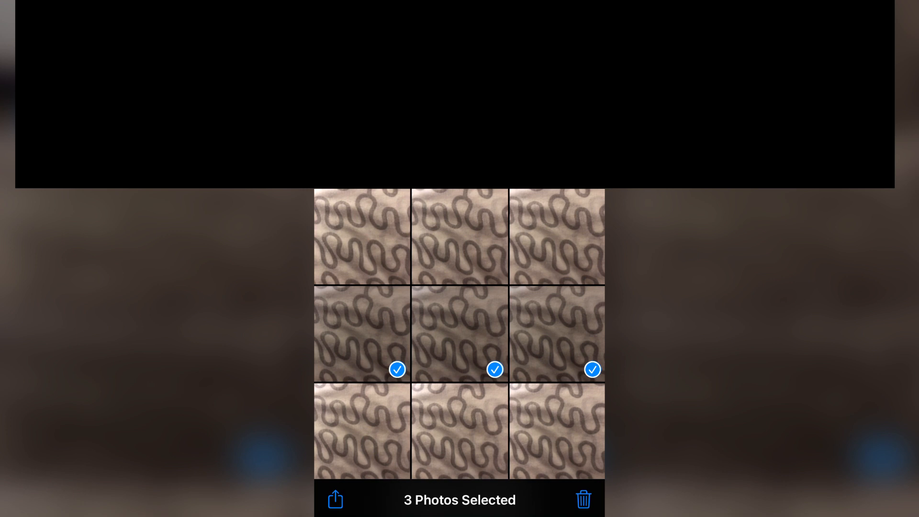
Step: Share the three selected photos via AirDrop, which reports no people found nearby
{"action": "left_click", "coordinate": [335, 499]}
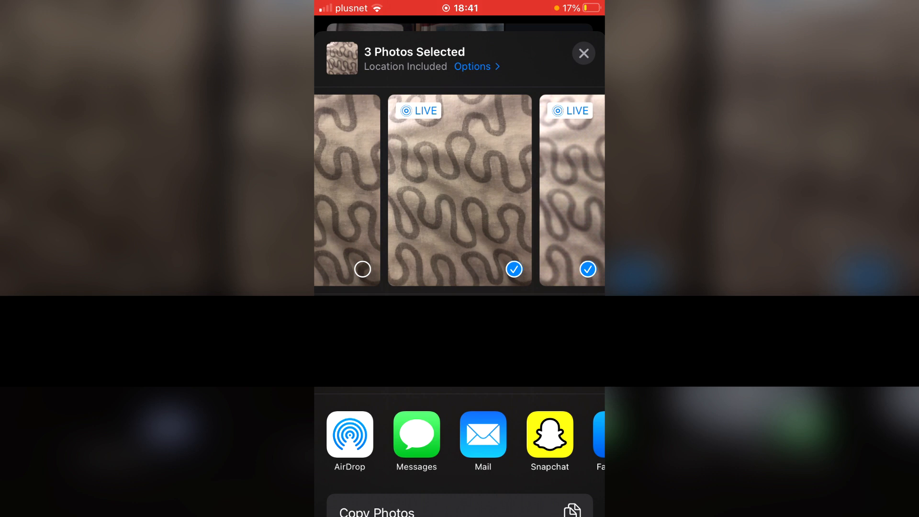
{"action": "left_click", "coordinate": [349, 434]}
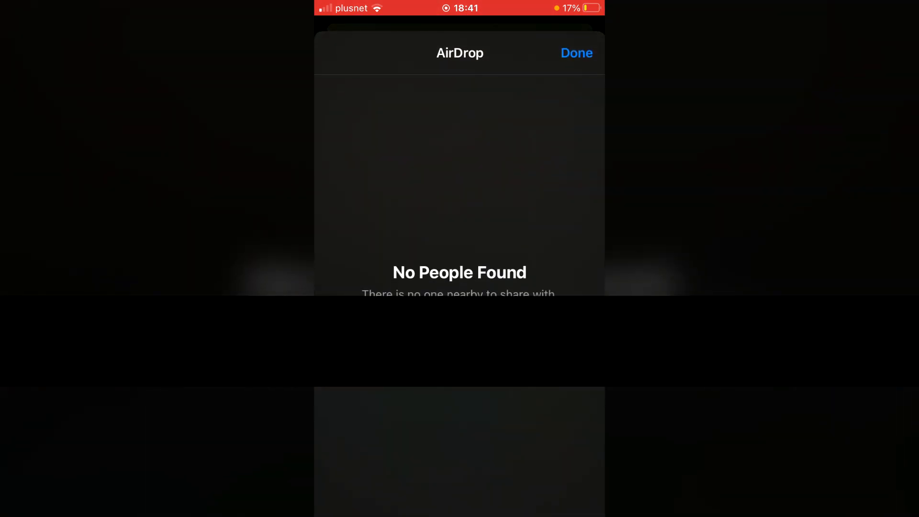